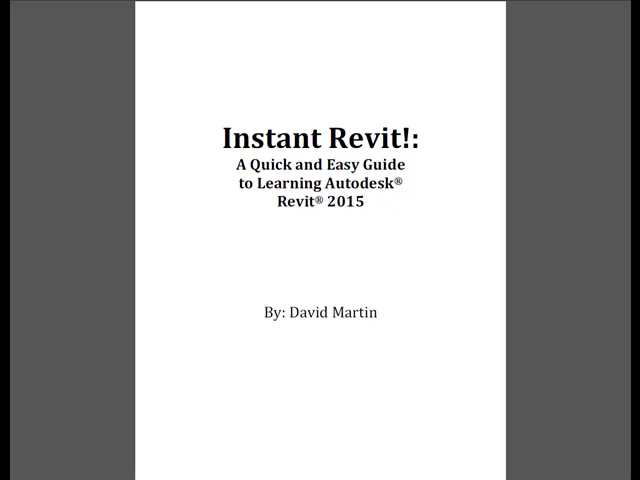
- Scroll from the cover to page iv, the table of contents
{"action": "scroll", "scroll_direction": "down", "scroll_amount": 3}
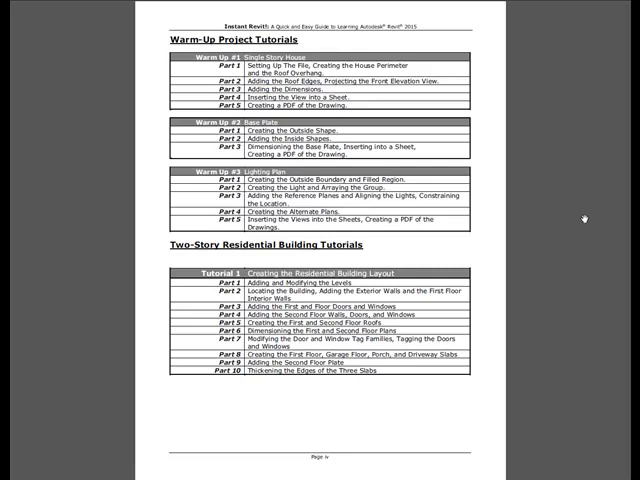
{"action": "mouse_move", "coordinate": [588, 215]}
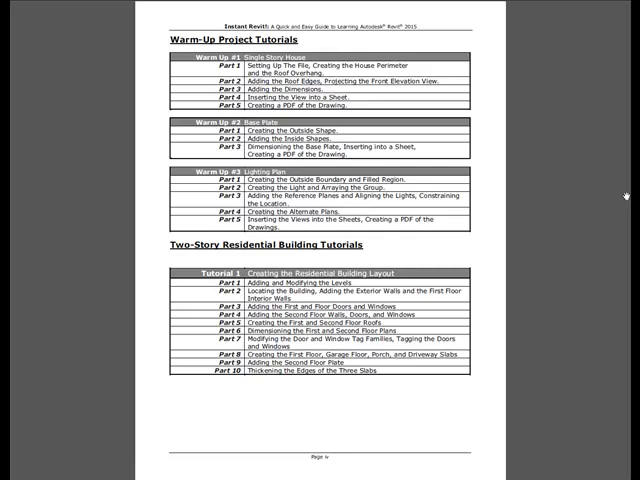
{"action": "mouse_move", "coordinate": [623, 194]}
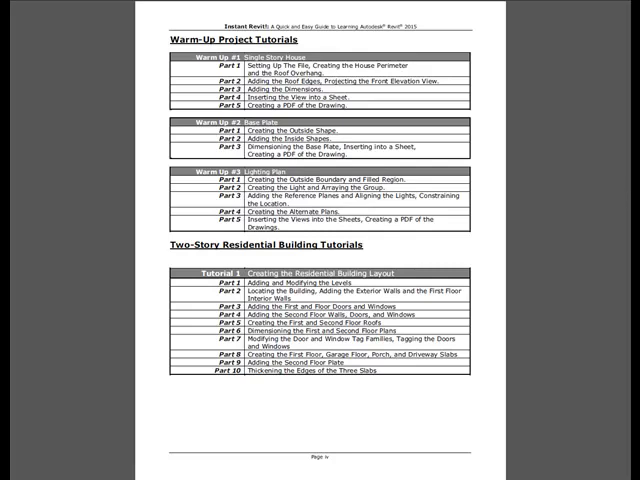
{"action": "mouse_move", "coordinate": [589, 196]}
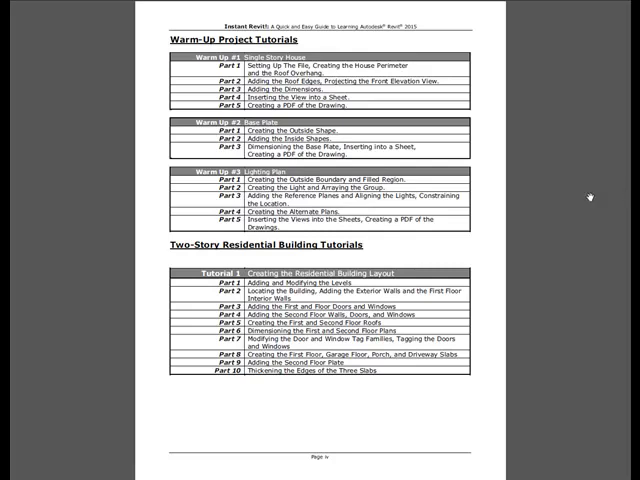
{"action": "mouse_move", "coordinate": [585, 193]}
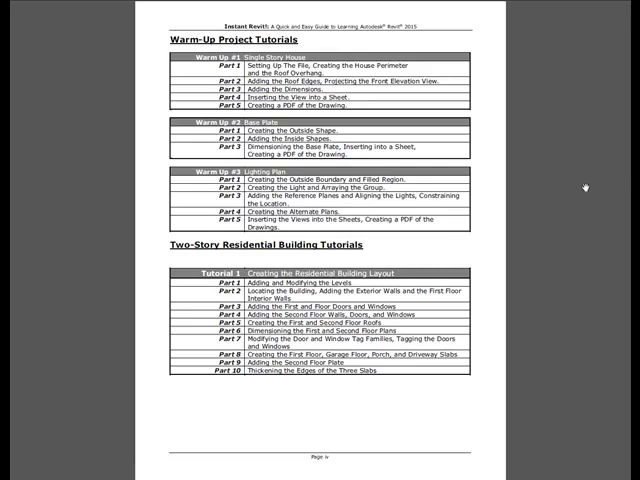
{"action": "mouse_move", "coordinate": [584, 187]}
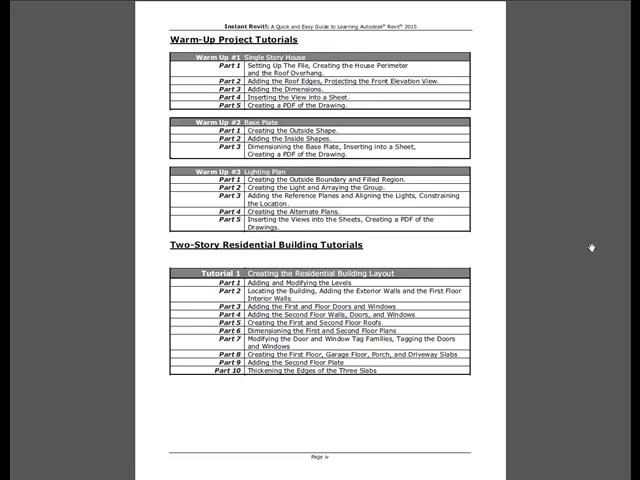
{"action": "mouse_move", "coordinate": [285, 90]}
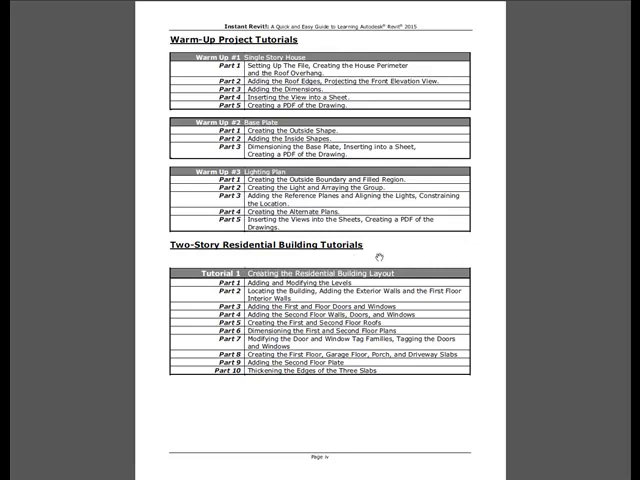
{"action": "mouse_move", "coordinate": [383, 300]}
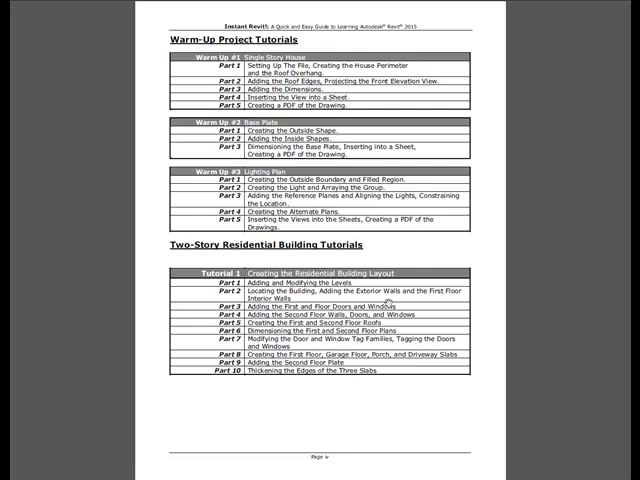
- Scroll past page v of the contents to page 2, Warm Up #1 – Single Story House
{"action": "scroll", "scroll_direction": "down", "scroll_amount": 3}
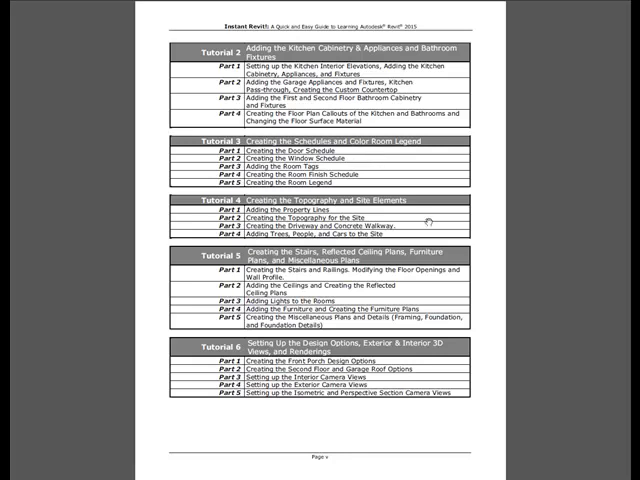
{"action": "mouse_move", "coordinate": [415, 293]}
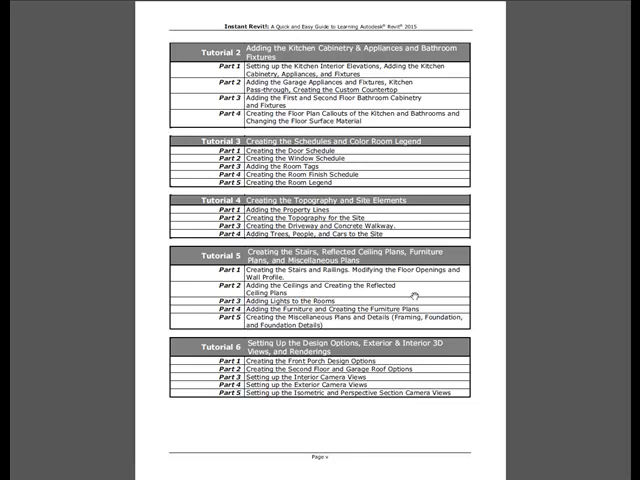
{"action": "mouse_move", "coordinate": [410, 293]}
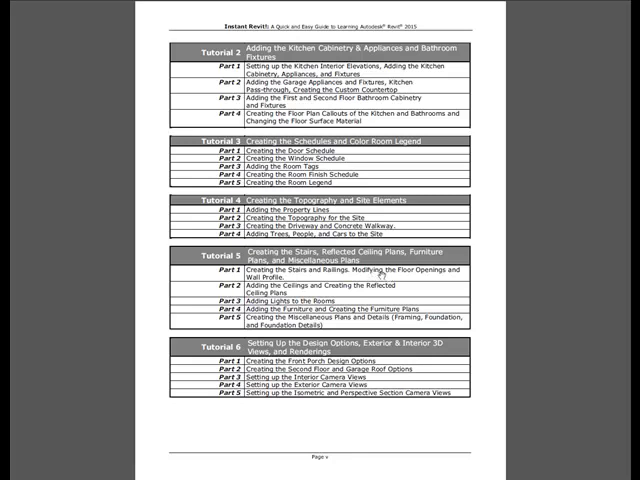
{"action": "mouse_move", "coordinate": [385, 273]}
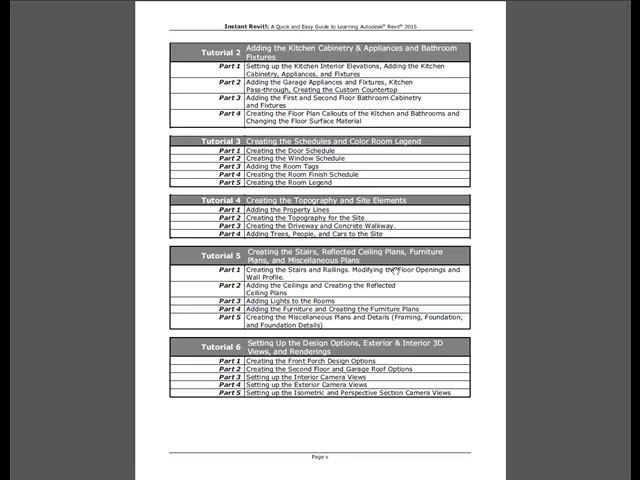
{"action": "scroll", "scroll_direction": "down", "scroll_amount": 3}
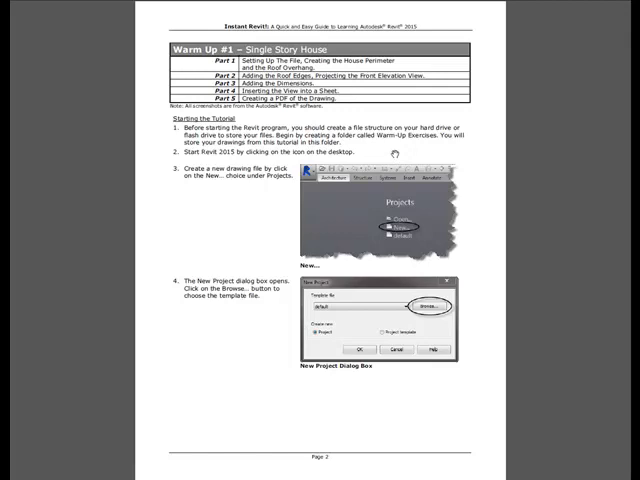
- Scroll through pages 3–13 of the house plan and elevation steps to page 16, WU1-3 Adding the Dimensions
{"action": "scroll", "scroll_direction": "down", "scroll_amount": 3}
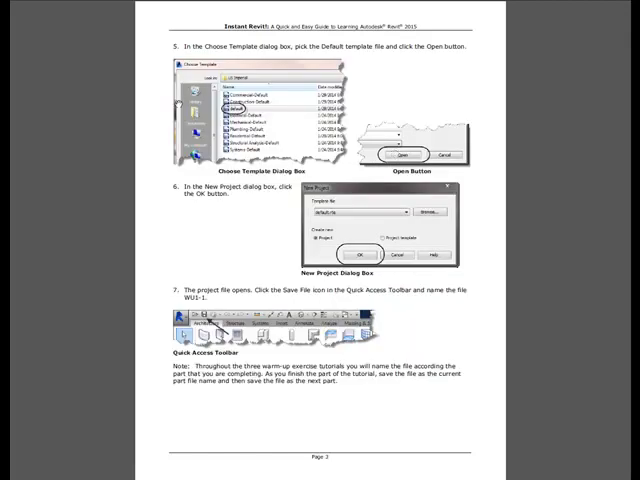
{"action": "mouse_move", "coordinate": [412, 243]}
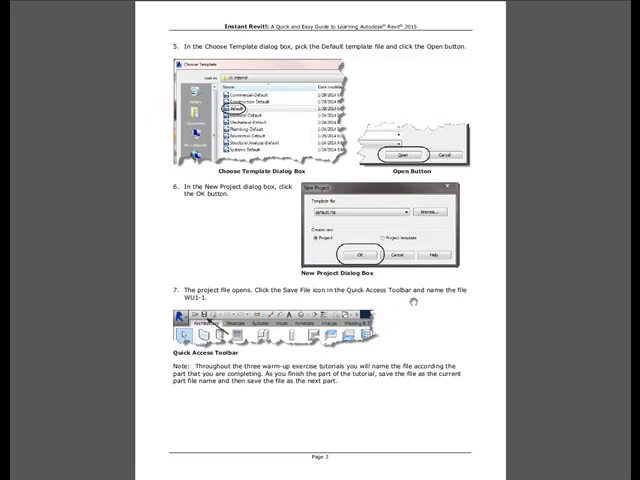
{"action": "scroll", "scroll_direction": "down", "scroll_amount": 3}
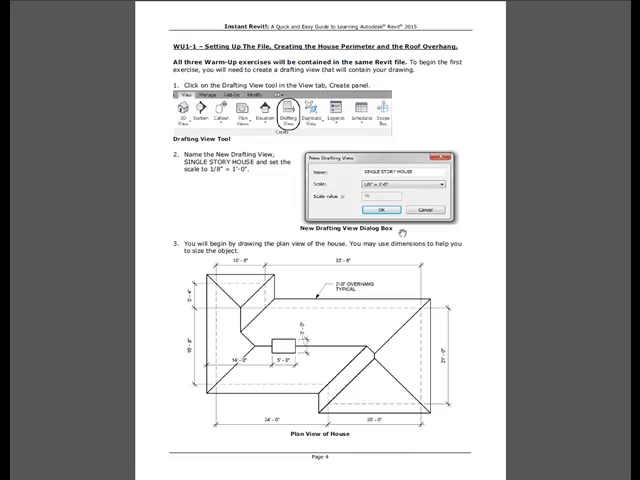
{"action": "scroll", "scroll_direction": "down", "scroll_amount": 3}
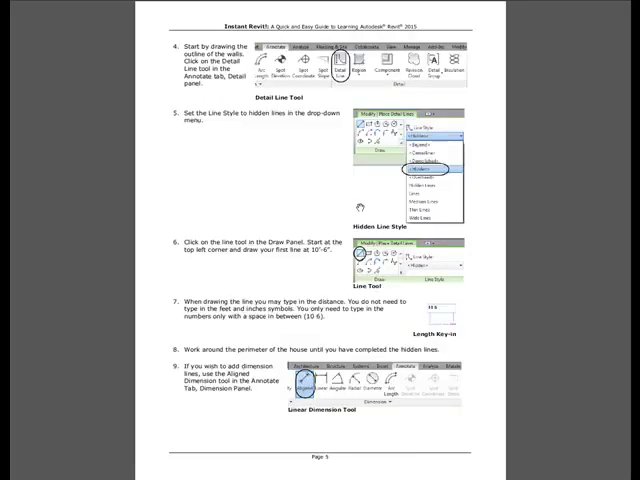
{"action": "scroll", "scroll_direction": "down", "scroll_amount": 3}
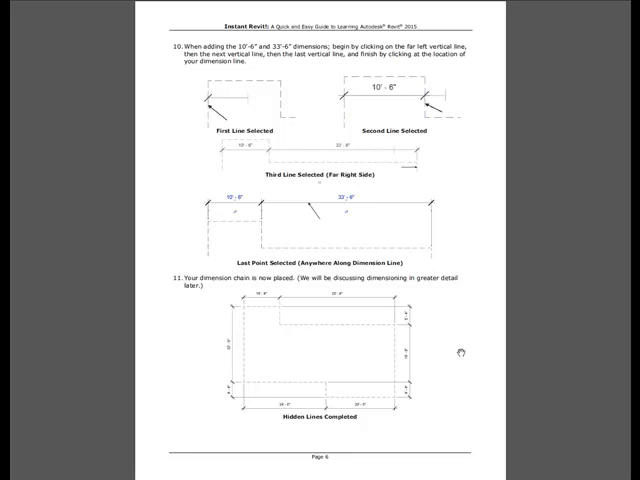
{"action": "scroll", "scroll_direction": "down", "scroll_amount": 3}
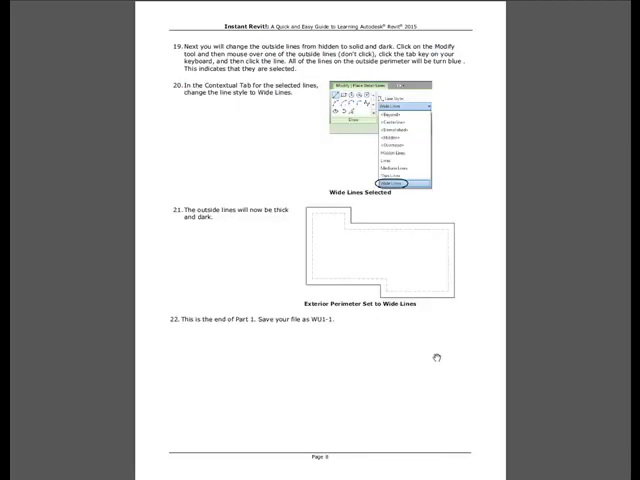
{"action": "scroll", "scroll_direction": "down", "scroll_amount": 3}
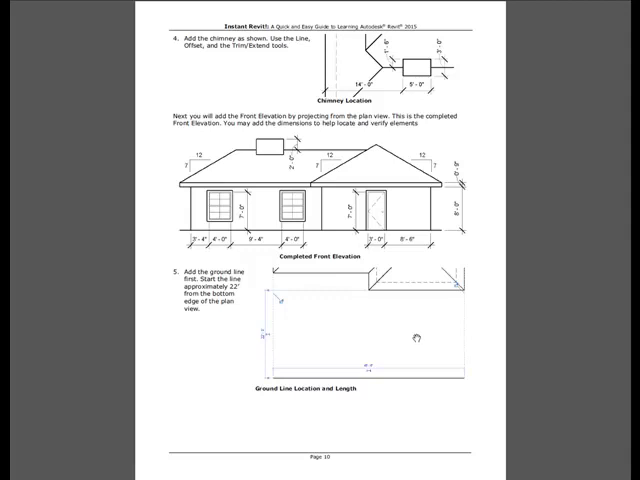
{"action": "scroll", "scroll_direction": "down", "scroll_amount": 3}
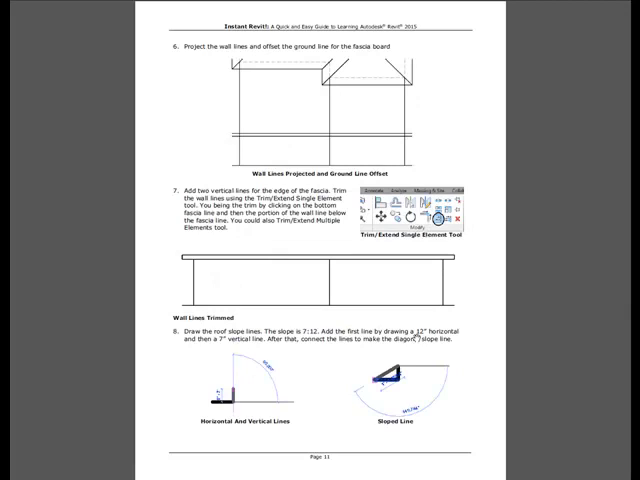
{"action": "scroll", "scroll_direction": "down", "scroll_amount": 3}
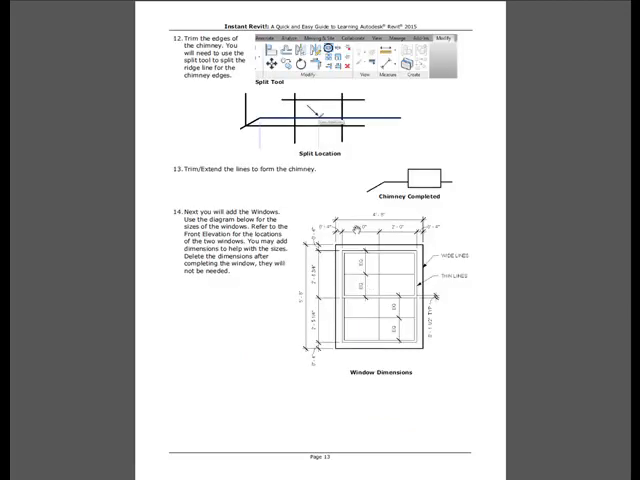
{"action": "scroll", "scroll_direction": "down", "scroll_amount": 3}
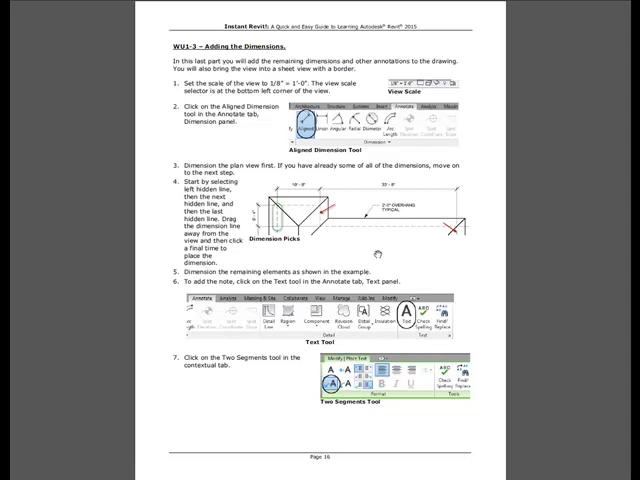
- Scroll from WU1-5 through the Print Setup page to page 25 with the PDF reDirect v2 dialog
{"action": "scroll", "scroll_direction": "down", "scroll_amount": 3}
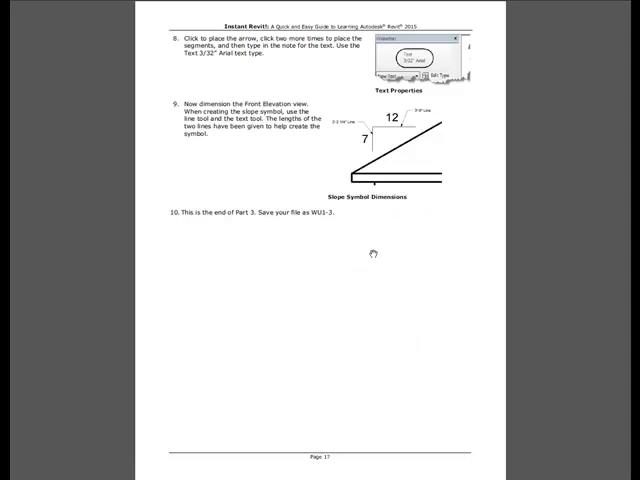
{"action": "scroll", "scroll_direction": "down", "scroll_amount": 3}
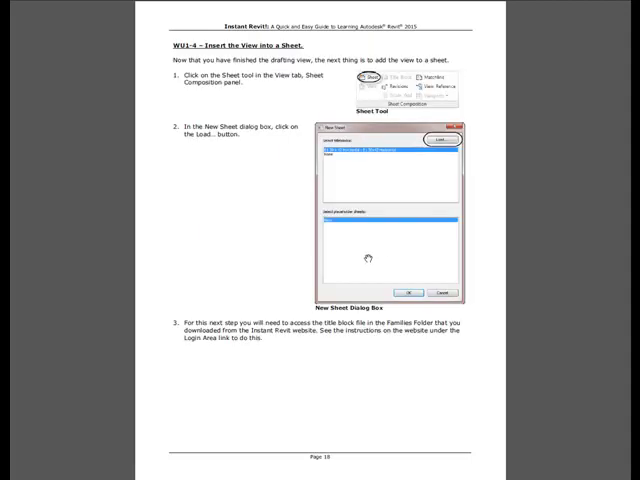
{"action": "scroll", "scroll_direction": "down", "scroll_amount": 3}
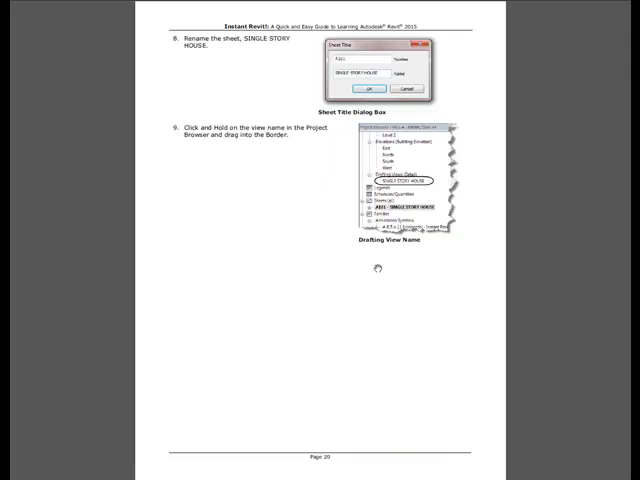
{"action": "scroll", "scroll_direction": "down", "scroll_amount": 3}
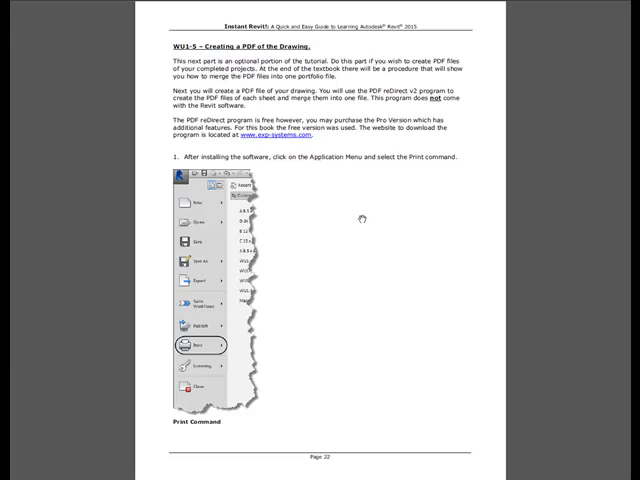
{"action": "scroll", "scroll_direction": "down", "scroll_amount": 3}
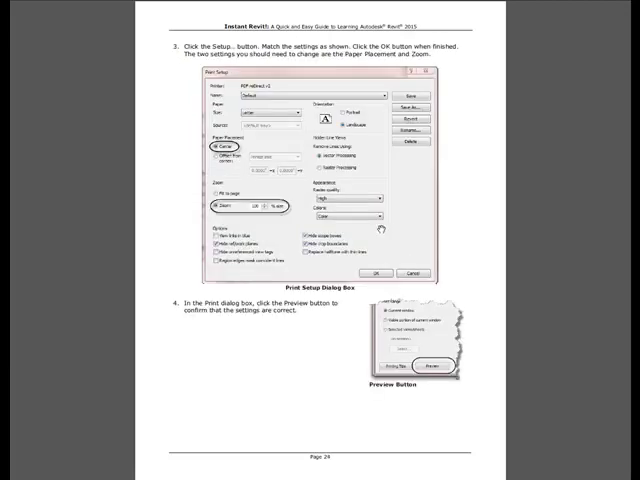
{"action": "mouse_move", "coordinate": [391, 211]}
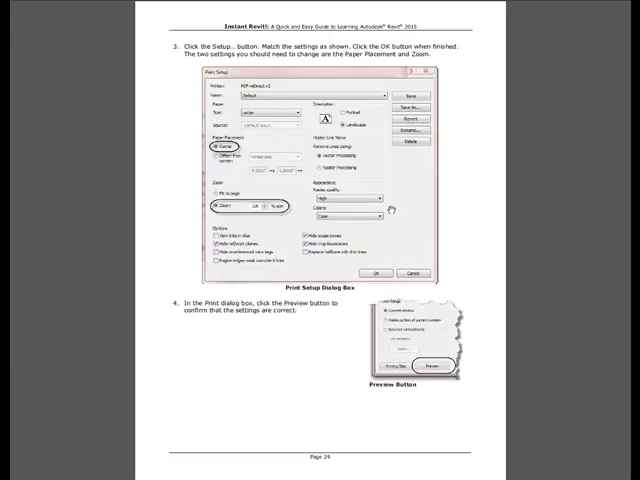
{"action": "scroll", "scroll_direction": "down", "scroll_amount": 3}
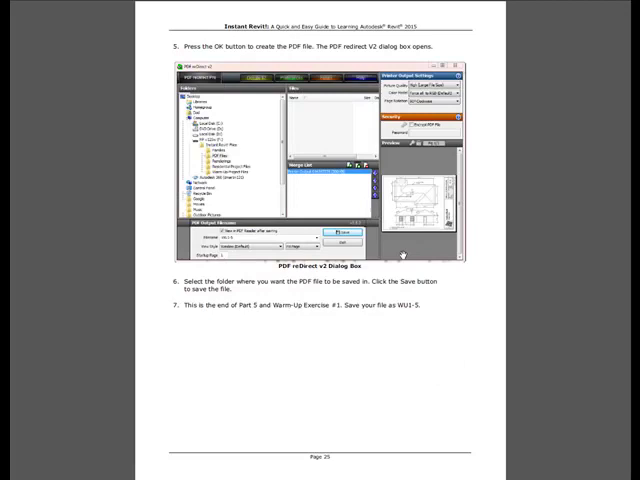
- Scroll to page 57, the start of Tutorial 1 Creating the Residential Building Layout
{"action": "scroll", "scroll_direction": "down", "scroll_amount": 3}
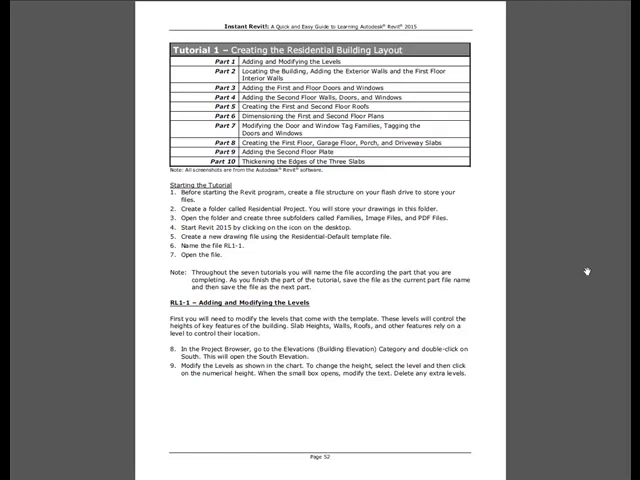
{"action": "mouse_move", "coordinate": [587, 270]}
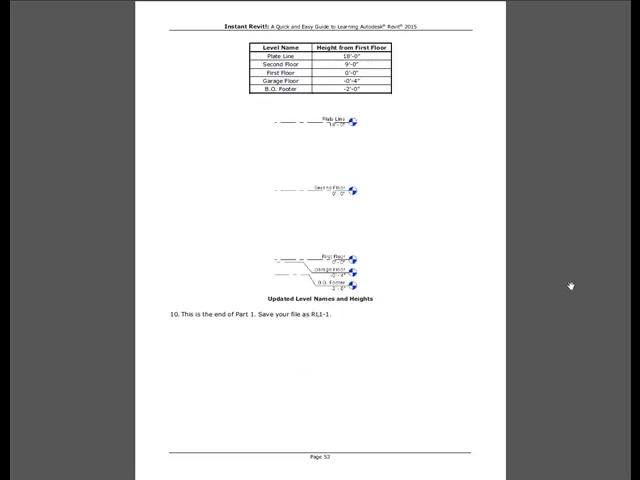
- Scroll through Tutorial 1's level setup and first floor layout pages
{"action": "scroll", "scroll_direction": "down", "scroll_amount": 3}
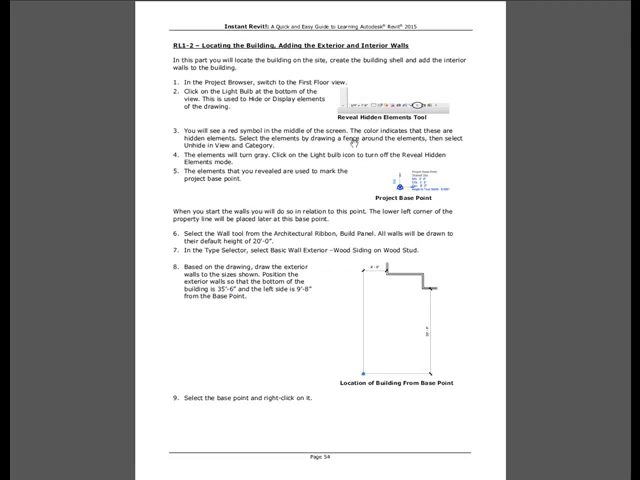
{"action": "mouse_move", "coordinate": [470, 355]}
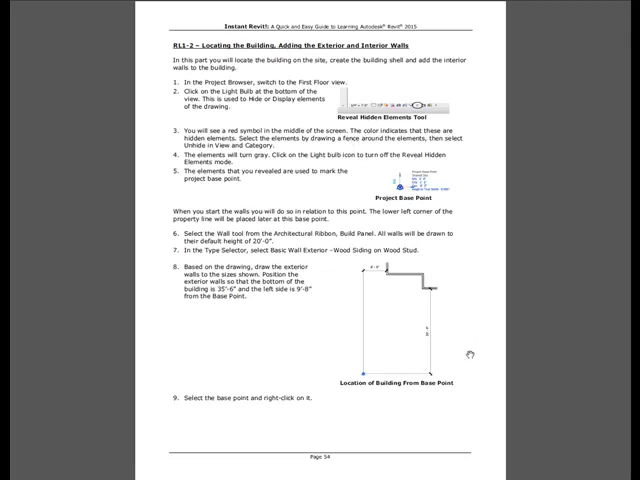
{"action": "mouse_move", "coordinate": [383, 357]}
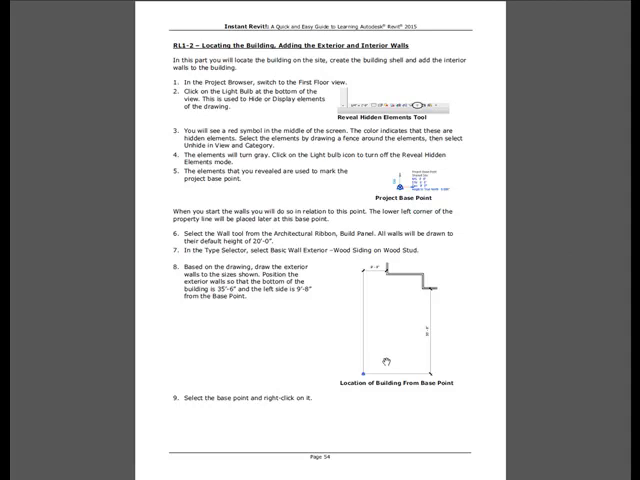
{"action": "mouse_move", "coordinate": [565, 327]}
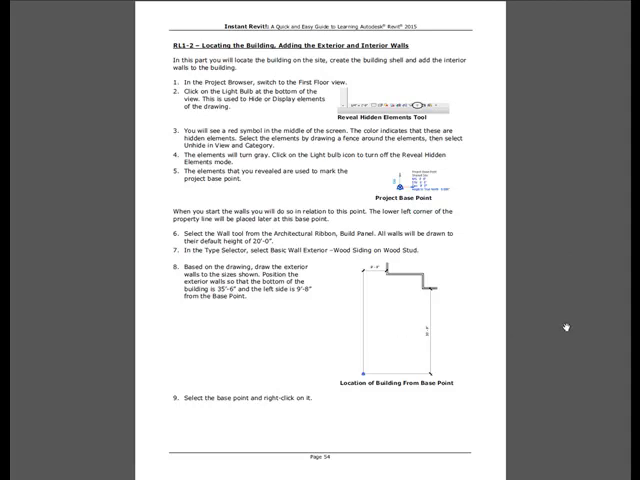
{"action": "scroll", "scroll_direction": "down", "scroll_amount": 3}
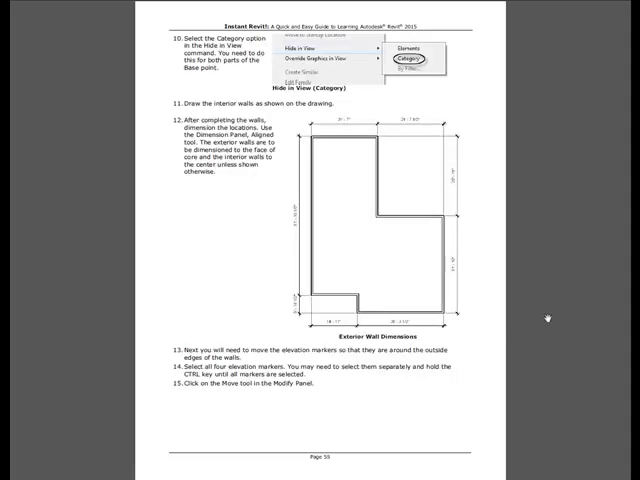
{"action": "scroll", "scroll_direction": "down", "scroll_amount": 3}
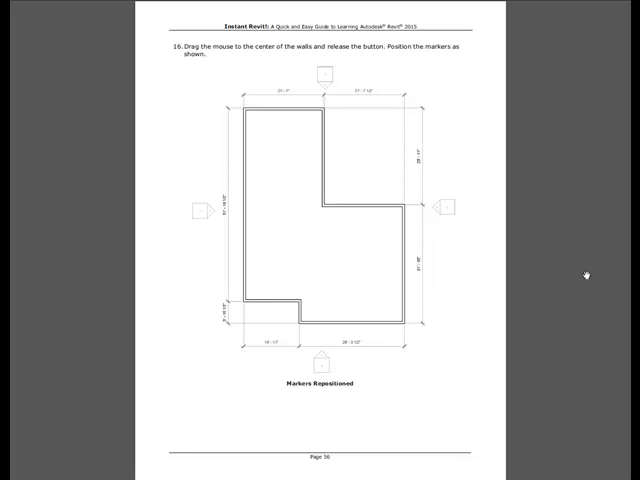
{"action": "scroll", "scroll_direction": "down", "scroll_amount": 3}
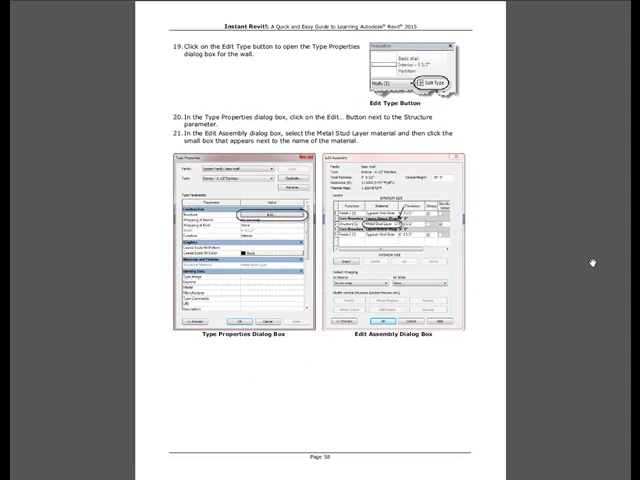
{"action": "mouse_move", "coordinate": [529, 299]}
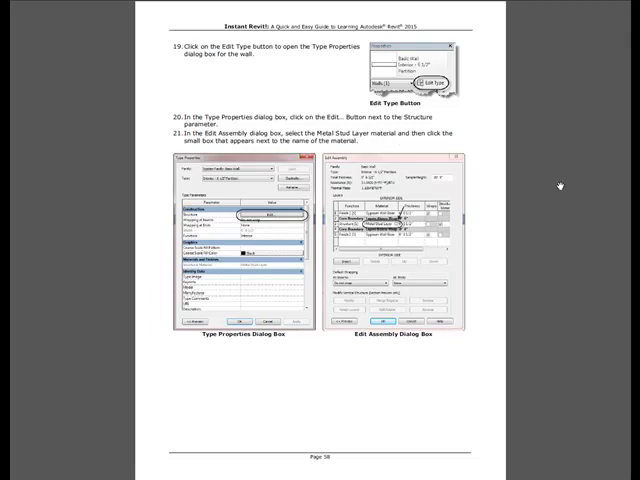
{"action": "scroll", "scroll_direction": "down", "scroll_amount": 3}
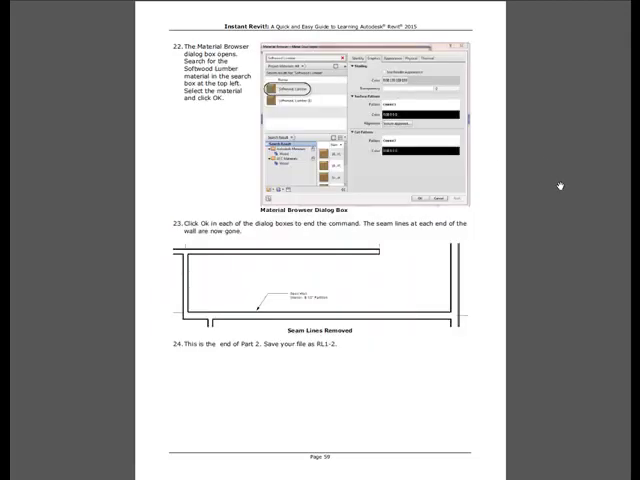
{"action": "scroll", "scroll_direction": "down", "scroll_amount": 3}
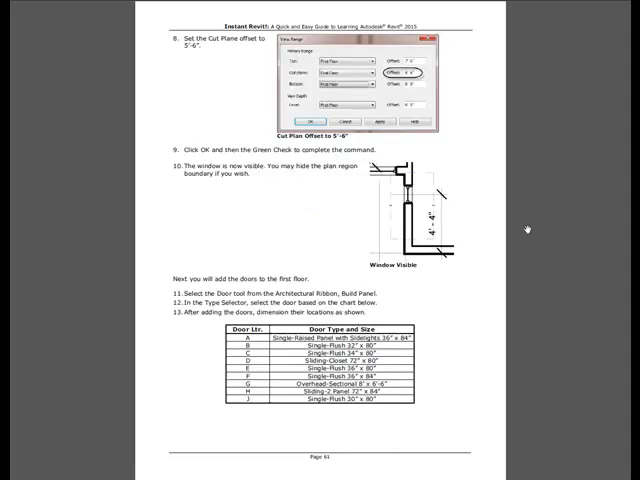
{"action": "scroll", "scroll_direction": "down", "scroll_amount": 3}
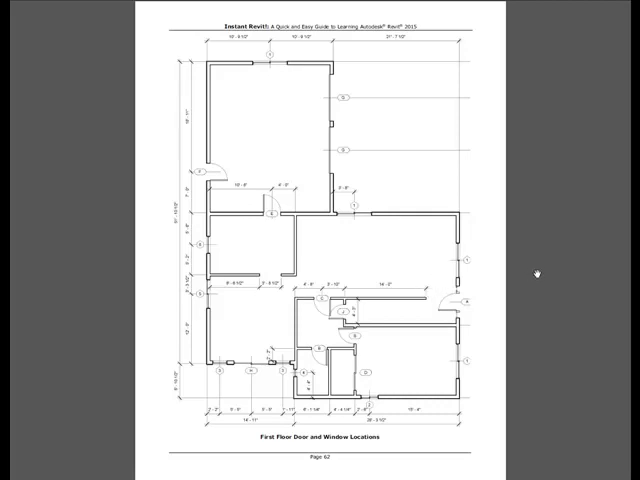
{"action": "mouse_move", "coordinate": [565, 262]}
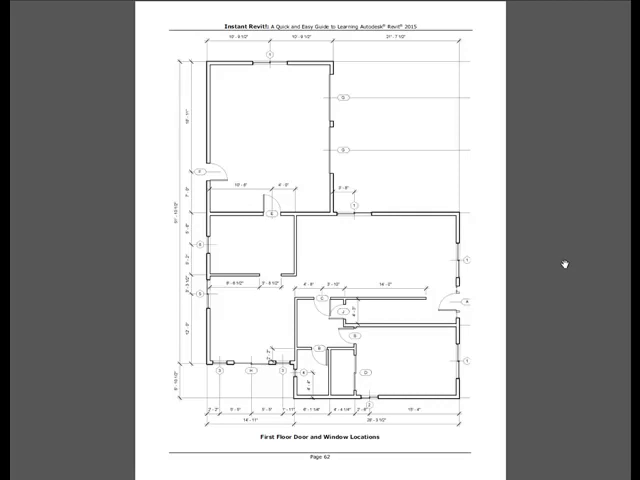
{"action": "scroll", "scroll_direction": "down", "scroll_amount": 3}
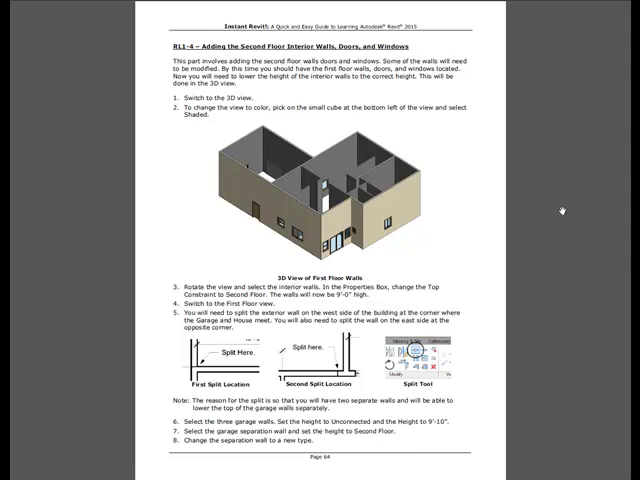
- Continue through the second floor and roof steps to page 75, RL1-6 Dimensioning the Floor Plans
{"action": "scroll", "scroll_direction": "down", "scroll_amount": 3}
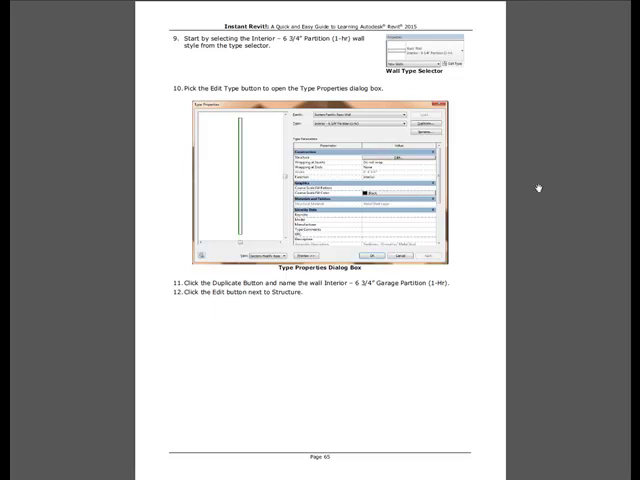
{"action": "mouse_move", "coordinate": [540, 185]}
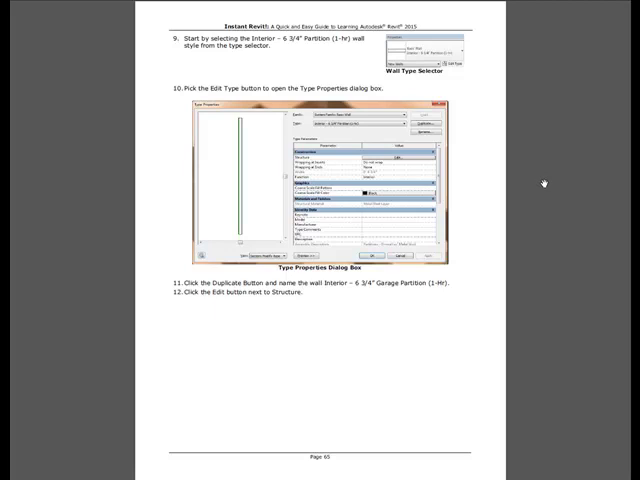
{"action": "scroll", "scroll_direction": "down", "scroll_amount": 3}
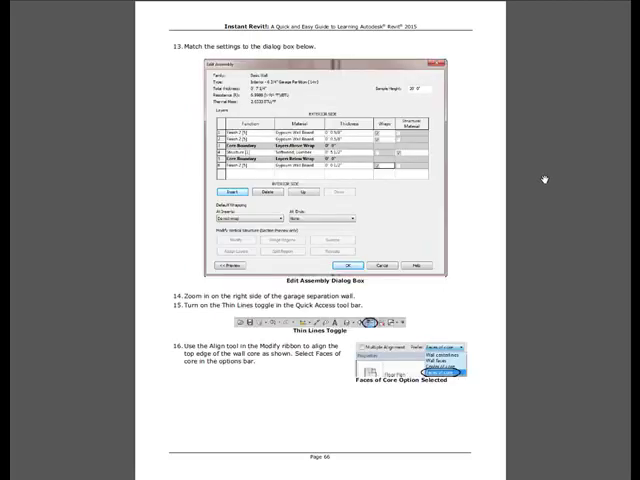
{"action": "scroll", "scroll_direction": "down", "scroll_amount": 3}
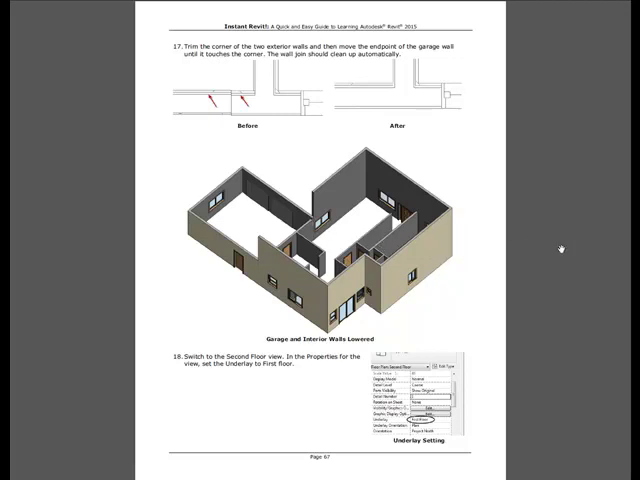
{"action": "scroll", "scroll_direction": "down", "scroll_amount": 3}
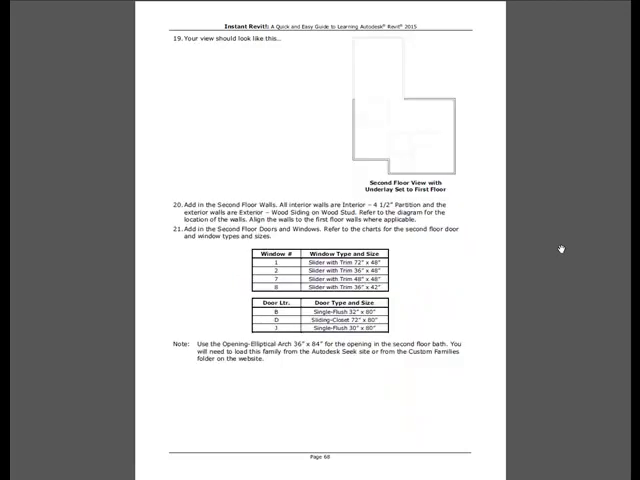
{"action": "scroll", "scroll_direction": "down", "scroll_amount": 3}
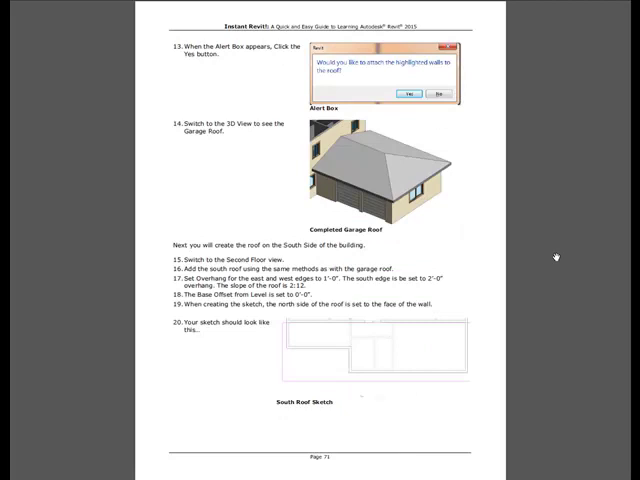
{"action": "mouse_move", "coordinate": [555, 258]}
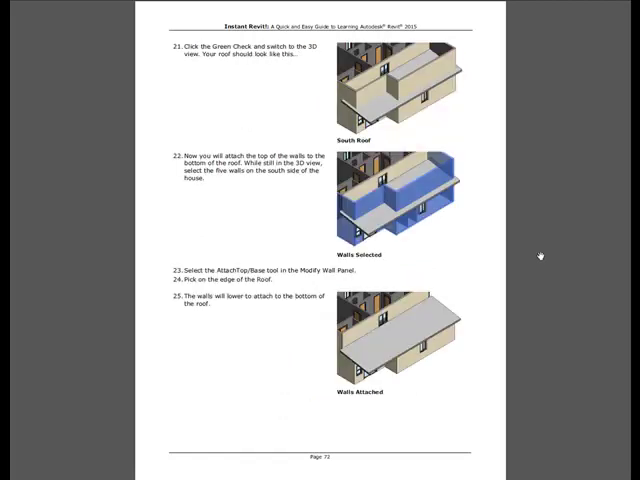
{"action": "scroll", "scroll_direction": "down", "scroll_amount": 3}
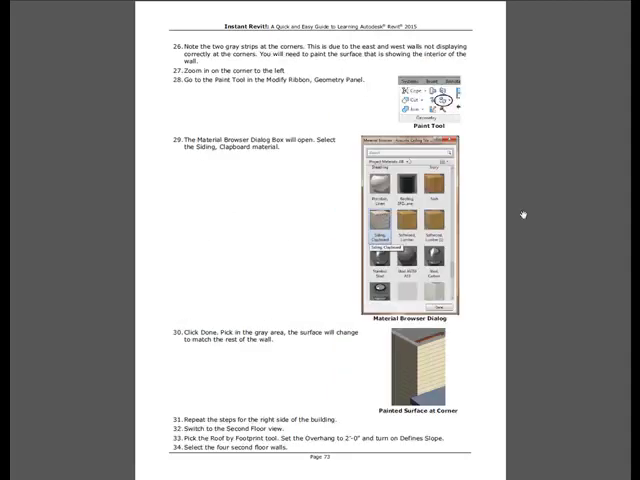
{"action": "scroll", "scroll_direction": "down", "scroll_amount": 3}
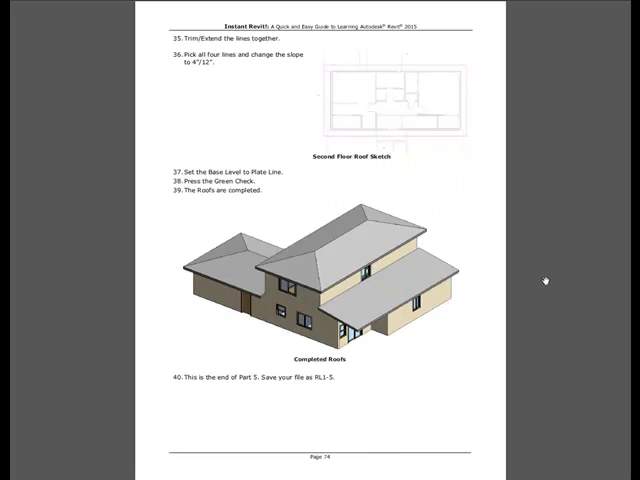
{"action": "scroll", "scroll_direction": "down", "scroll_amount": 3}
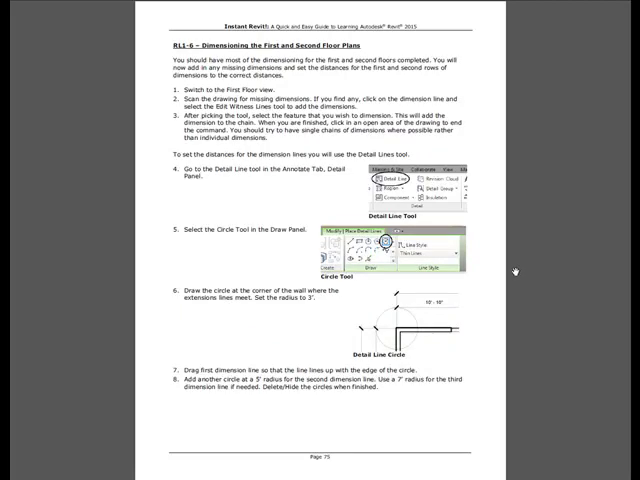
{"action": "mouse_move", "coordinate": [510, 270]}
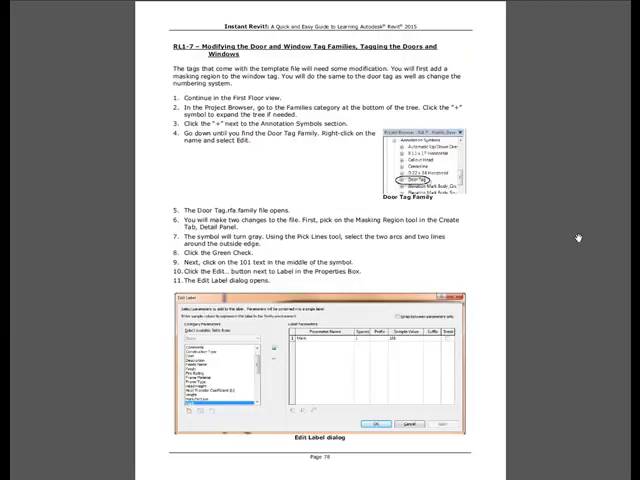
- Scroll through pages 78–80 on tagging to page 83, Garage Walls Not Attached
{"action": "scroll", "scroll_direction": "down", "scroll_amount": 3}
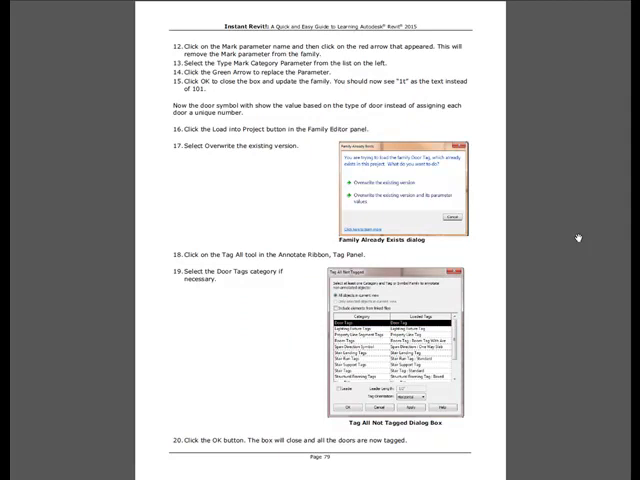
{"action": "scroll", "scroll_direction": "down", "scroll_amount": 3}
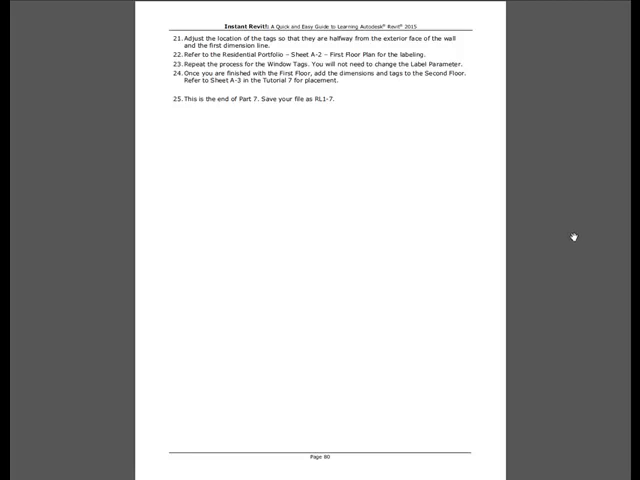
{"action": "scroll", "scroll_direction": "down", "scroll_amount": 3}
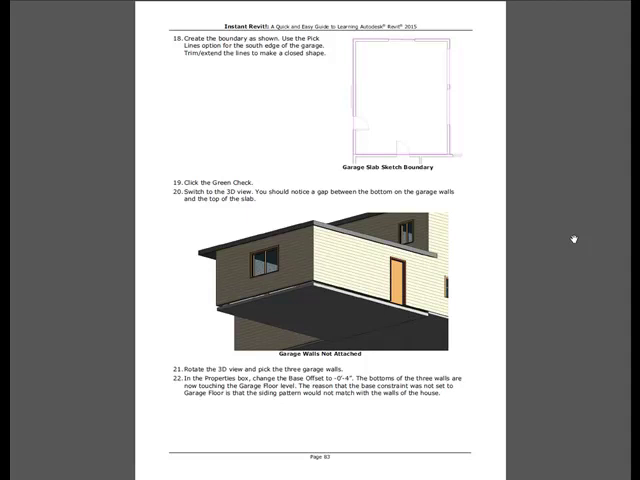
{"action": "mouse_move", "coordinate": [578, 234]}
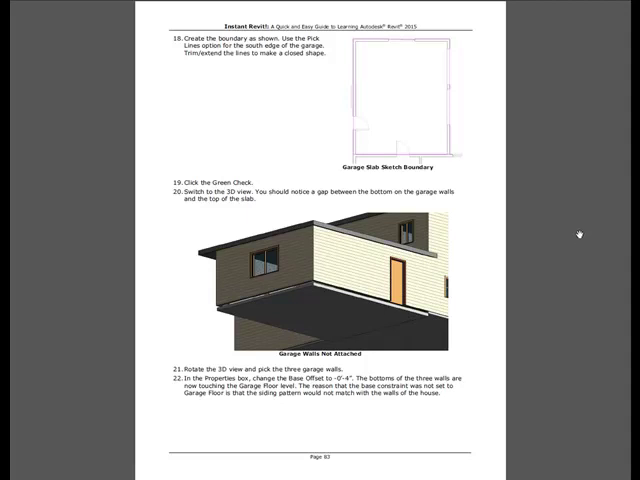
{"action": "mouse_move", "coordinate": [567, 230]}
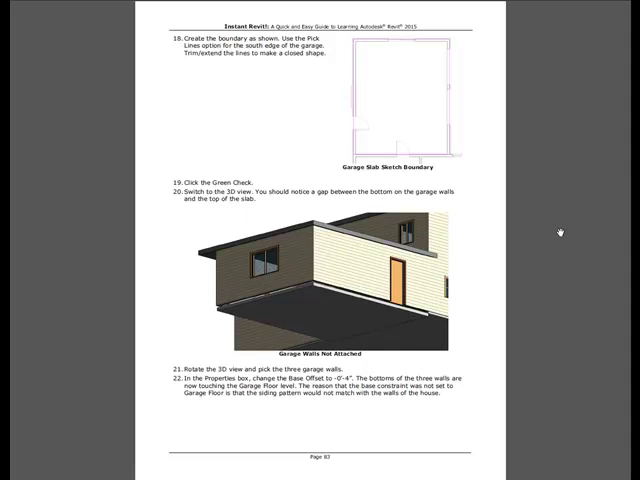
{"action": "mouse_move", "coordinate": [553, 231]}
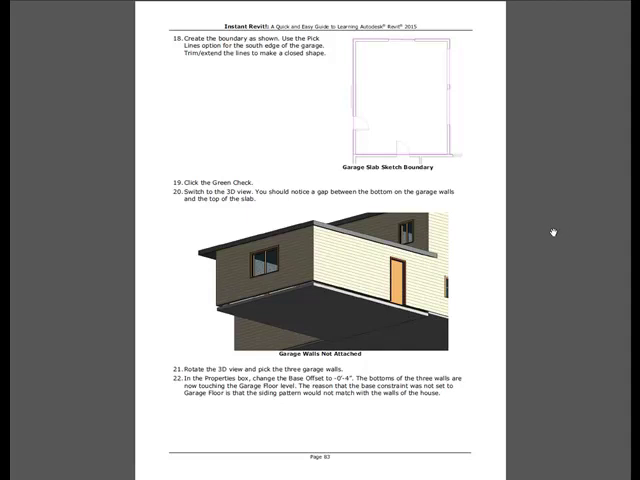
{"action": "mouse_move", "coordinate": [62, 208]}
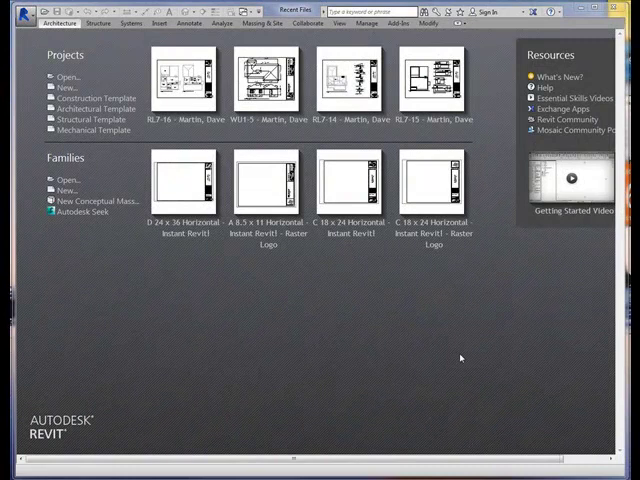
{"action": "mouse_move", "coordinate": [427, 342]}
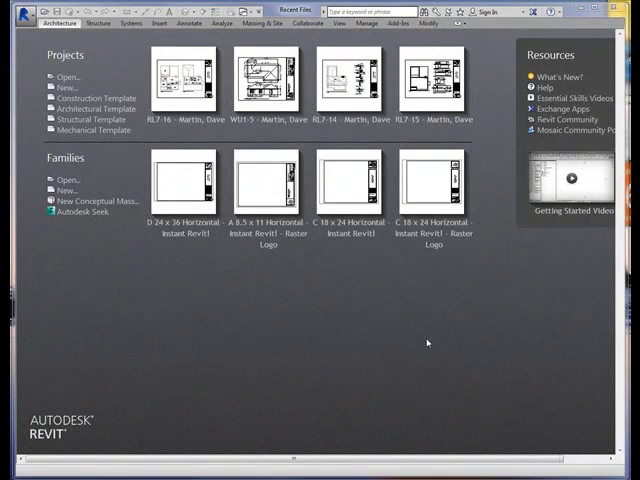
{"action": "mouse_move", "coordinate": [312, 287]}
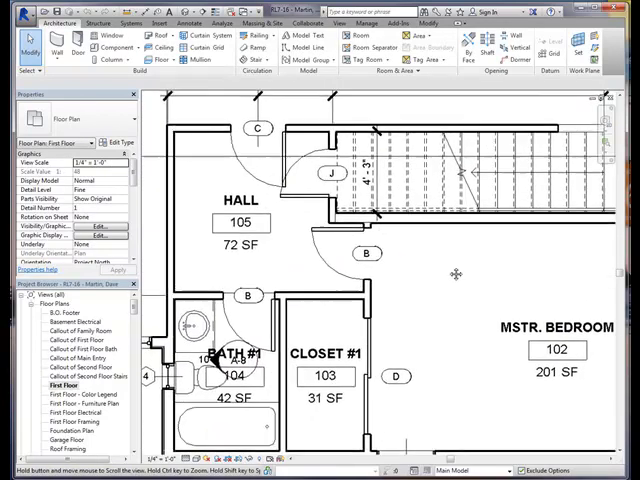
- Open the RL7-16 recent project in Revit at its First Floor plan
{"action": "scroll", "scroll_direction": "down", "scroll_amount": 3}
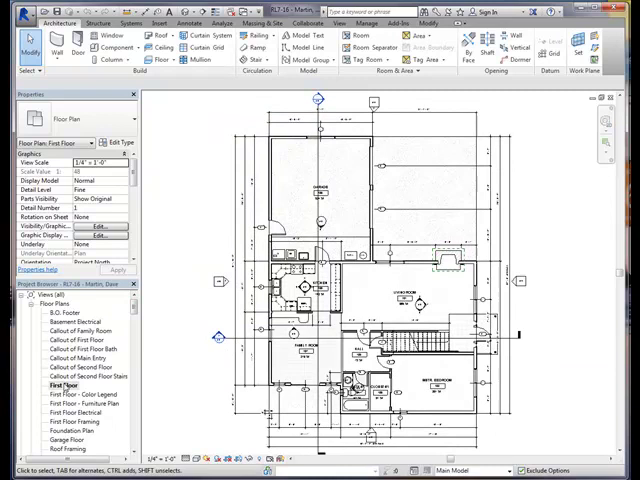
- Show the First Floor - Color Legend and Foundation Plan views, then the North elevation
{"action": "double_click", "coordinate": [77, 393]}
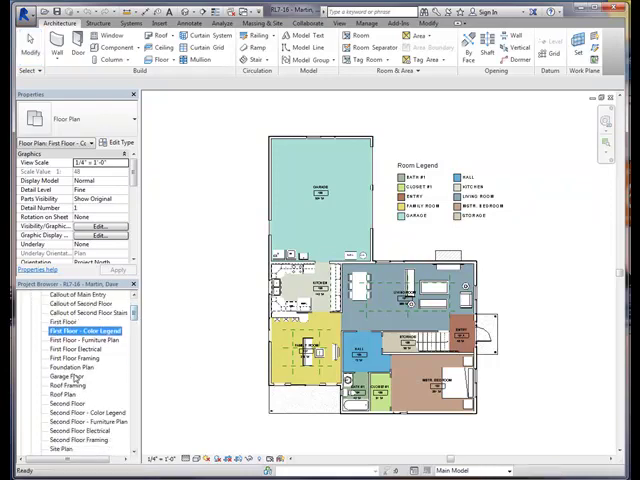
{"action": "double_click", "coordinate": [72, 367]}
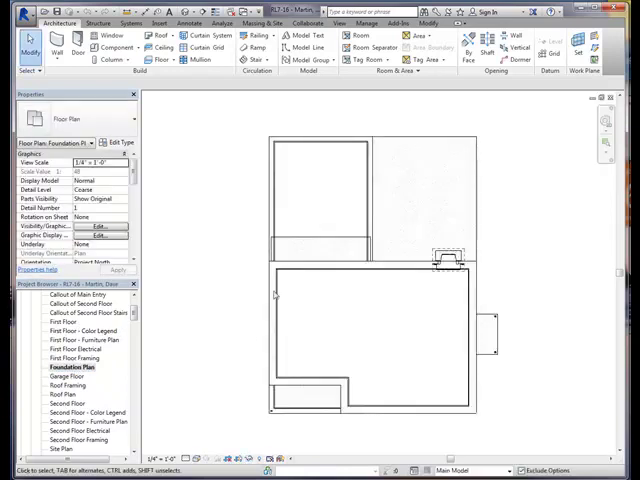
{"action": "scroll", "scroll_direction": "down", "scroll_amount": 3}
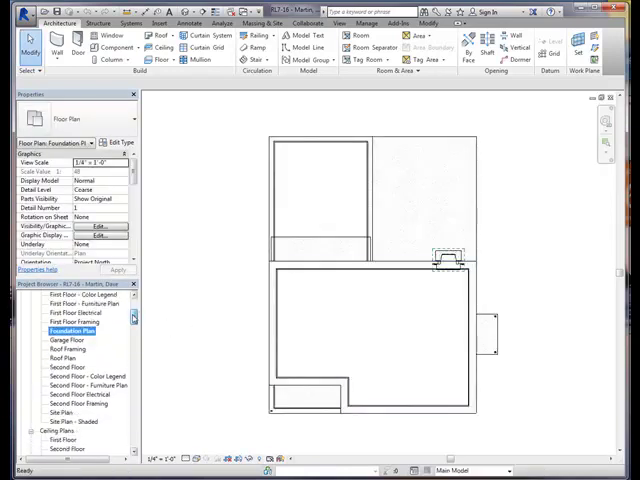
{"action": "double_click", "coordinate": [69, 331]}
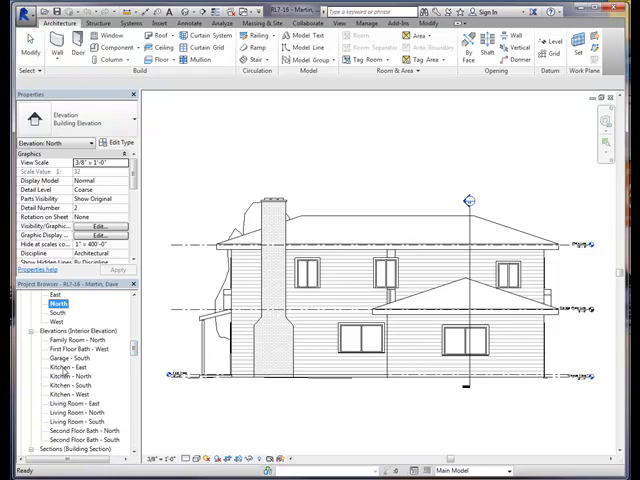
- Show the Kitchen - East interior elevation, the Longitudinal Section, then the Garage Wall Section detail
{"action": "double_click", "coordinate": [72, 359]}
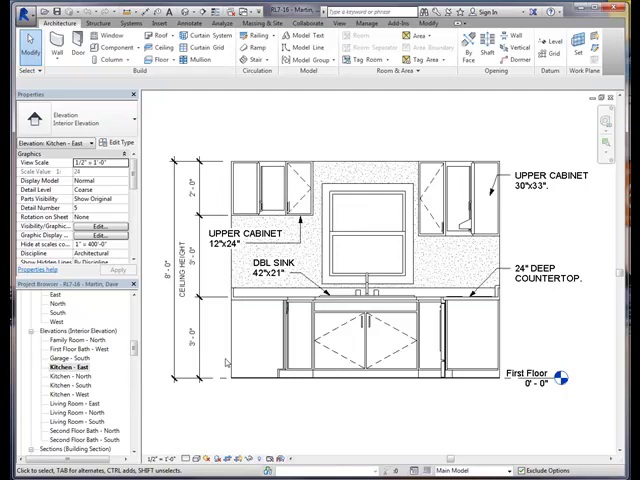
{"action": "left_click", "coordinate": [72, 404]}
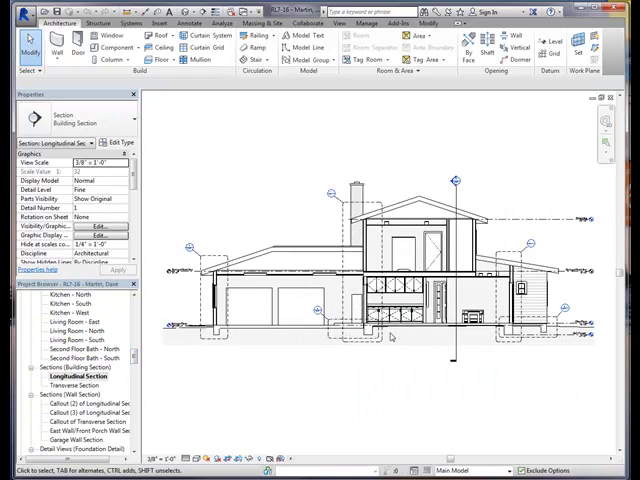
{"action": "mouse_move", "coordinate": [386, 355]}
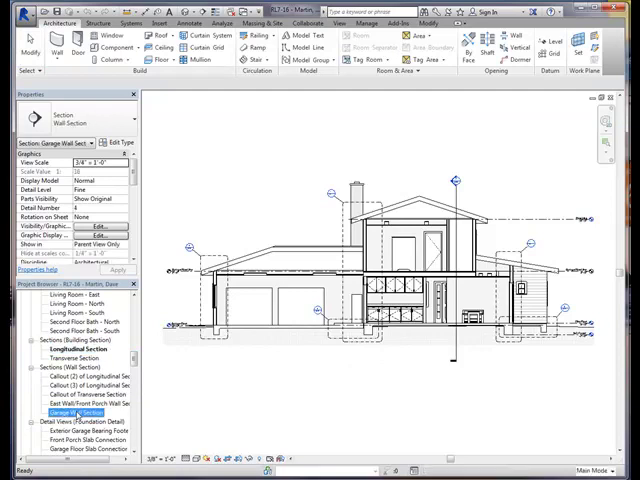
{"action": "double_click", "coordinate": [64, 410]}
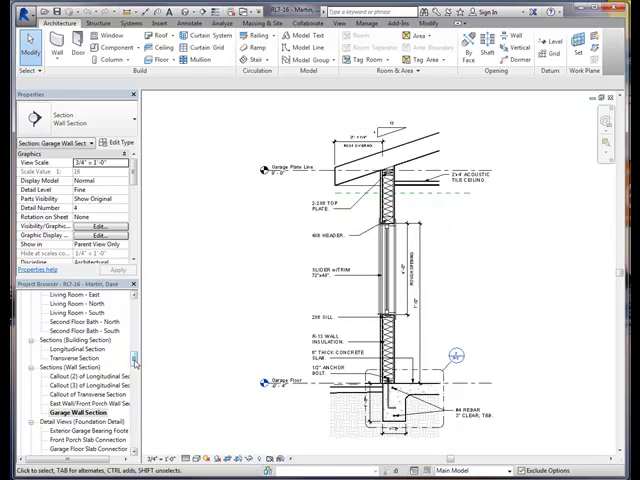
{"action": "scroll", "scroll_direction": "down", "scroll_amount": 3}
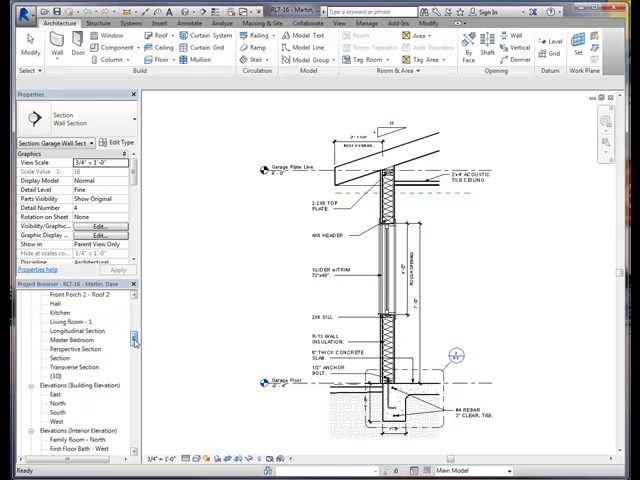
- Scroll the Project Browser toward the 3D Views list for Exterior View 2
{"action": "scroll", "scroll_direction": "down", "scroll_amount": 3}
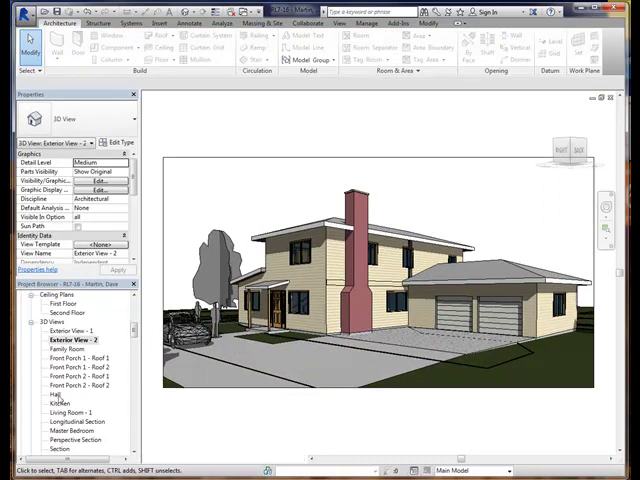
- View the Hall and Kitchen interior 3D views, then move toward Perspective Section
{"action": "double_click", "coordinate": [52, 393]}
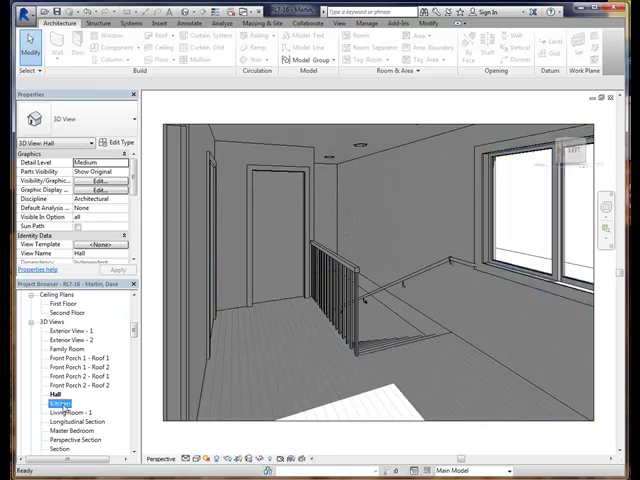
{"action": "double_click", "coordinate": [50, 400]}
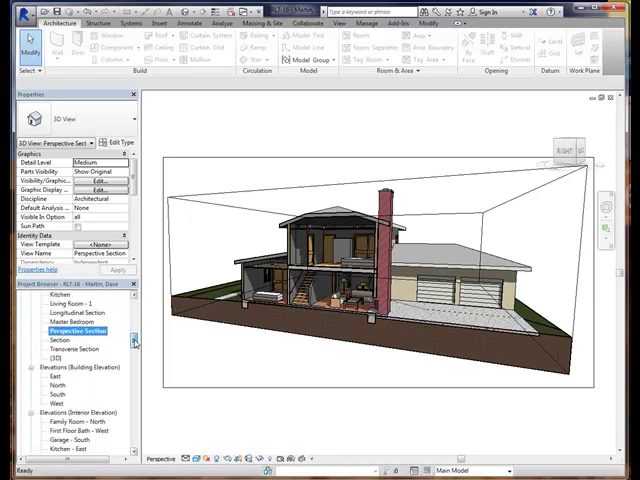
{"action": "scroll", "scroll_direction": "down", "scroll_amount": 3}
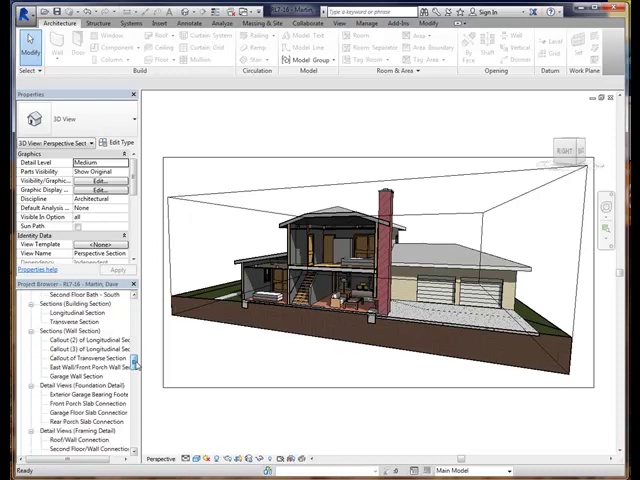